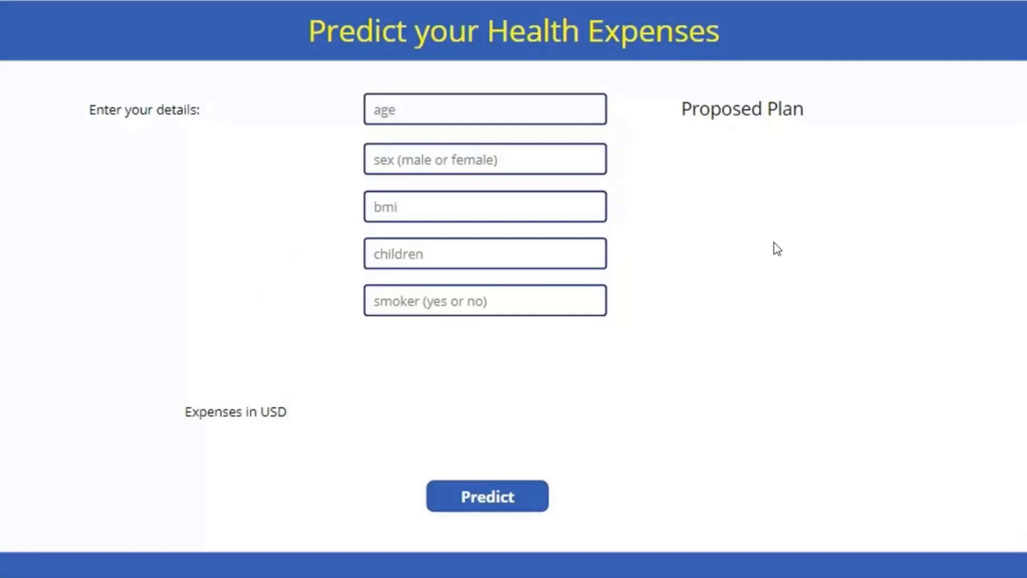
# Step: Advance to the slide showing the four-step Azure Auto ML flow
pyautogui.click(72, 564)
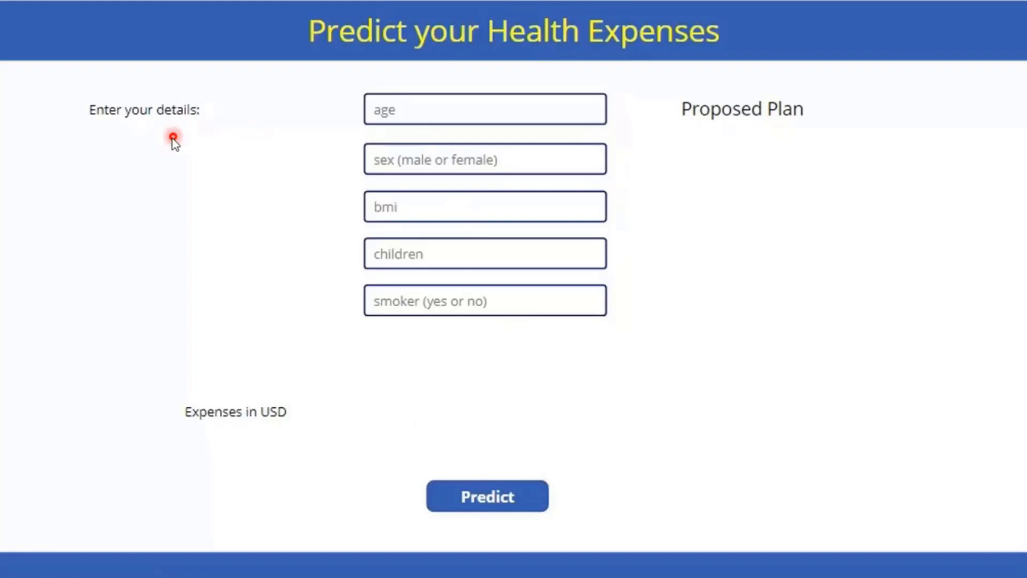
pyautogui.moveTo(374, 142)
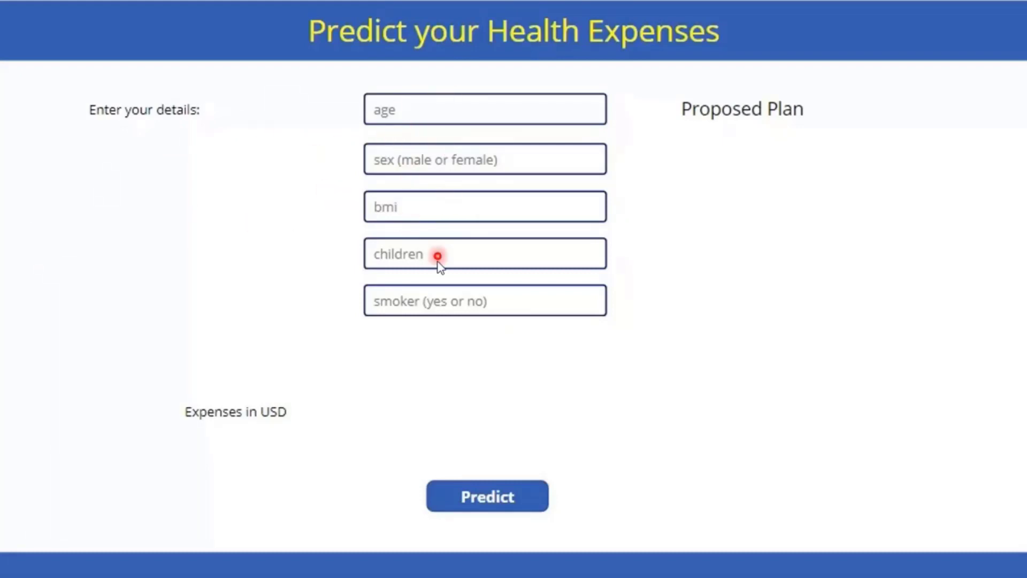
pyautogui.moveTo(604, 346)
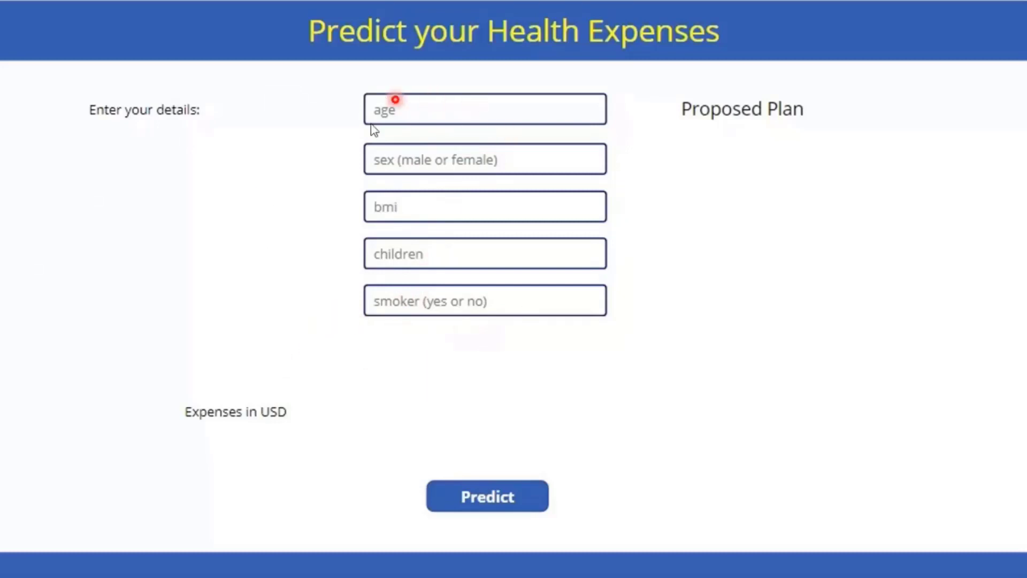
pyautogui.moveTo(749, 401)
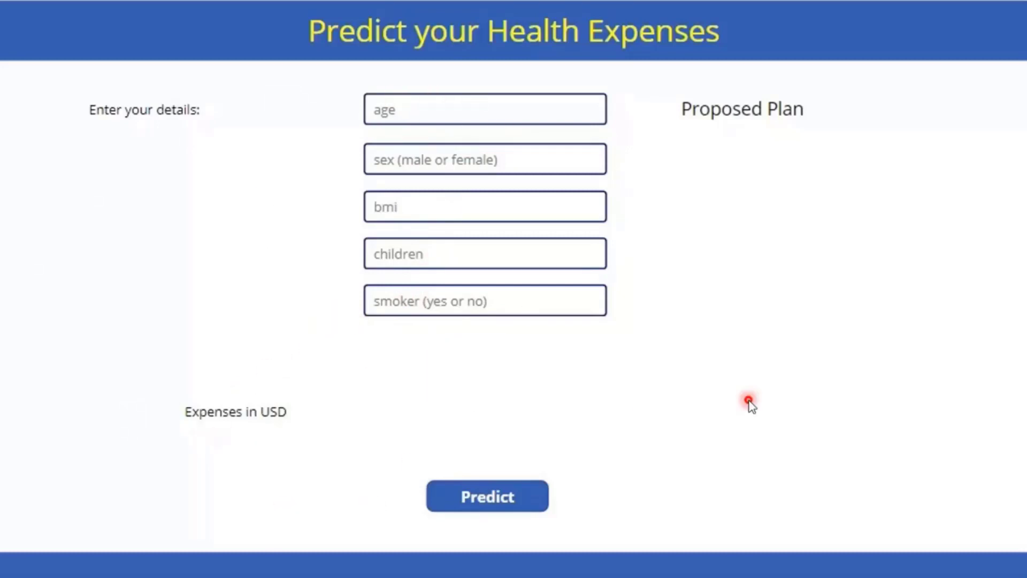
pyautogui.moveTo(381, 411)
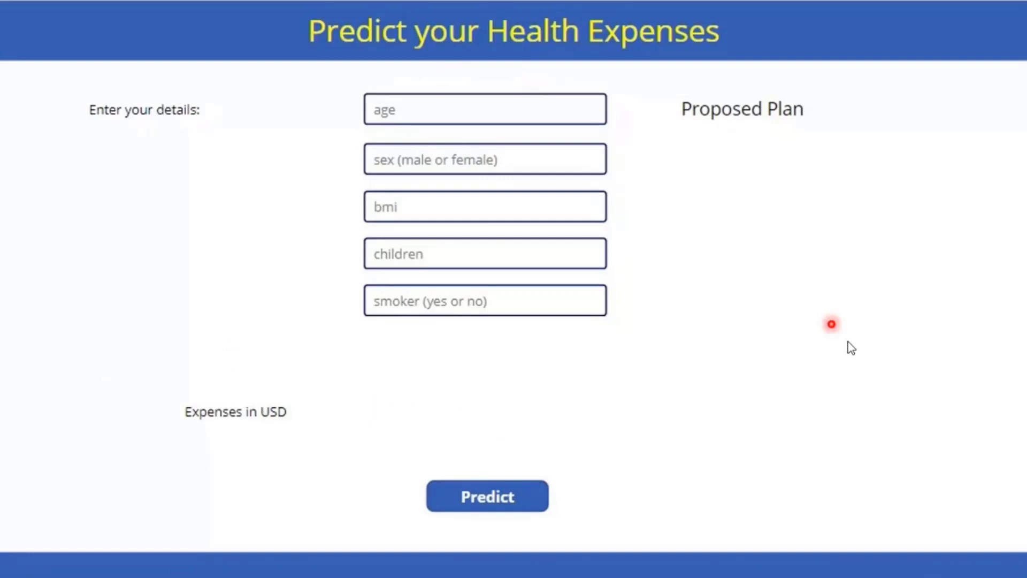
pyautogui.moveTo(802, 287)
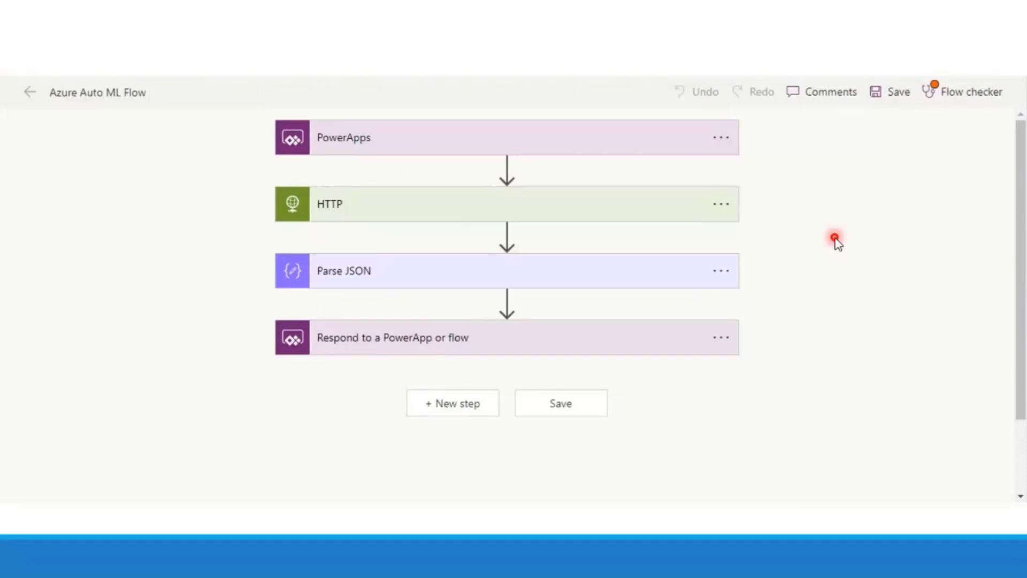
pyautogui.moveTo(456, 244)
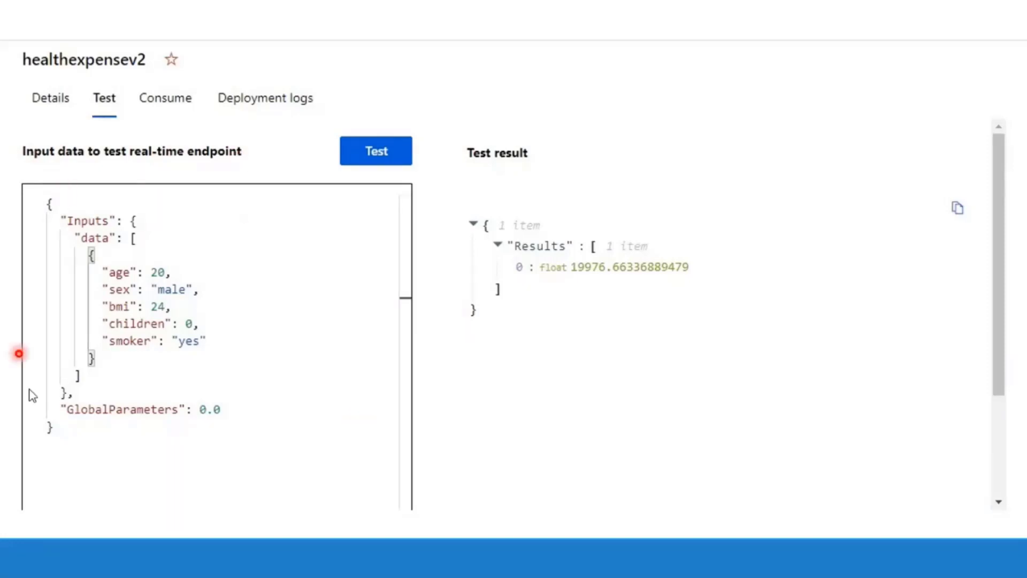
pyautogui.moveTo(269, 173)
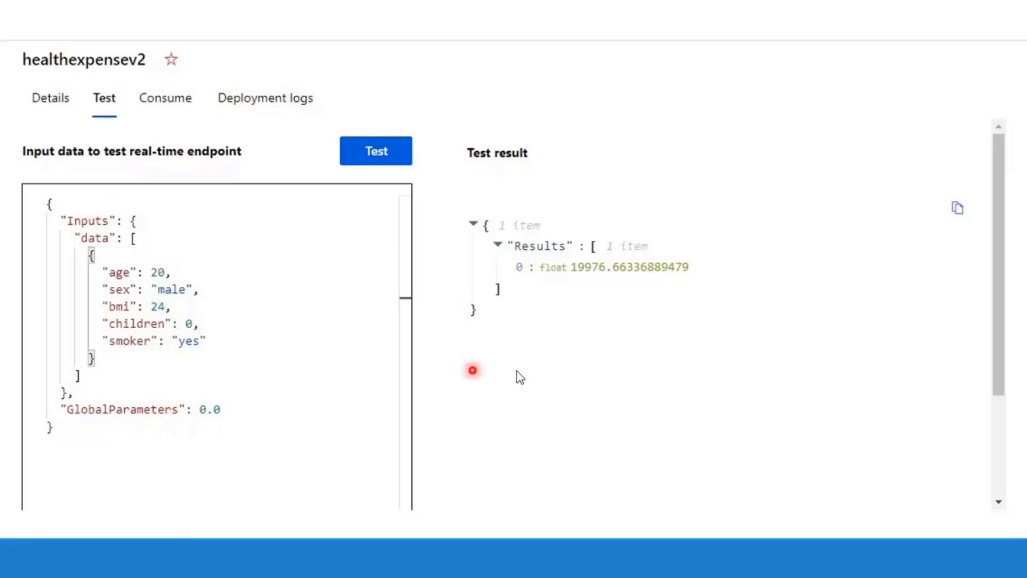
pyautogui.moveTo(764, 281)
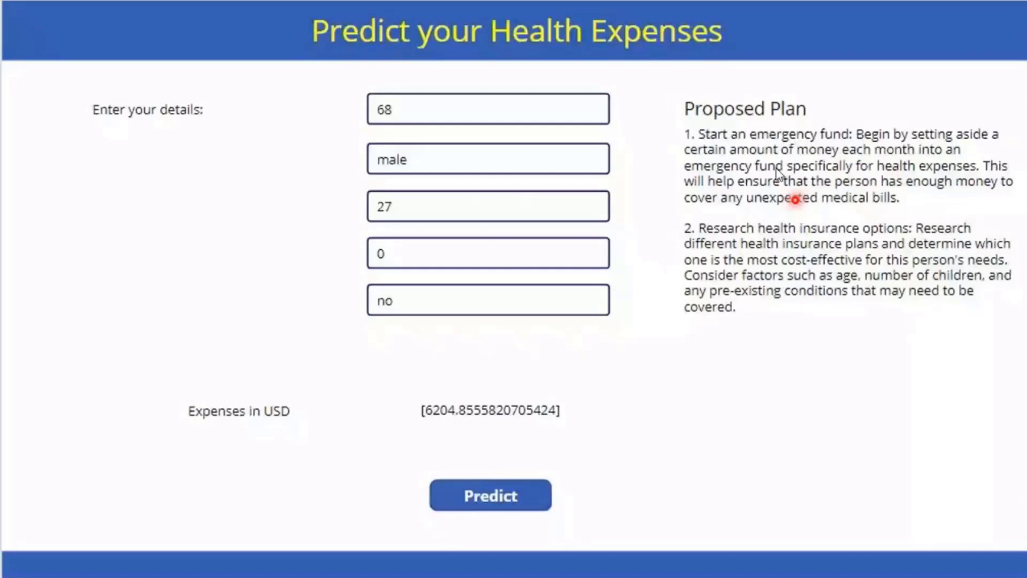
pyautogui.moveTo(860, 227)
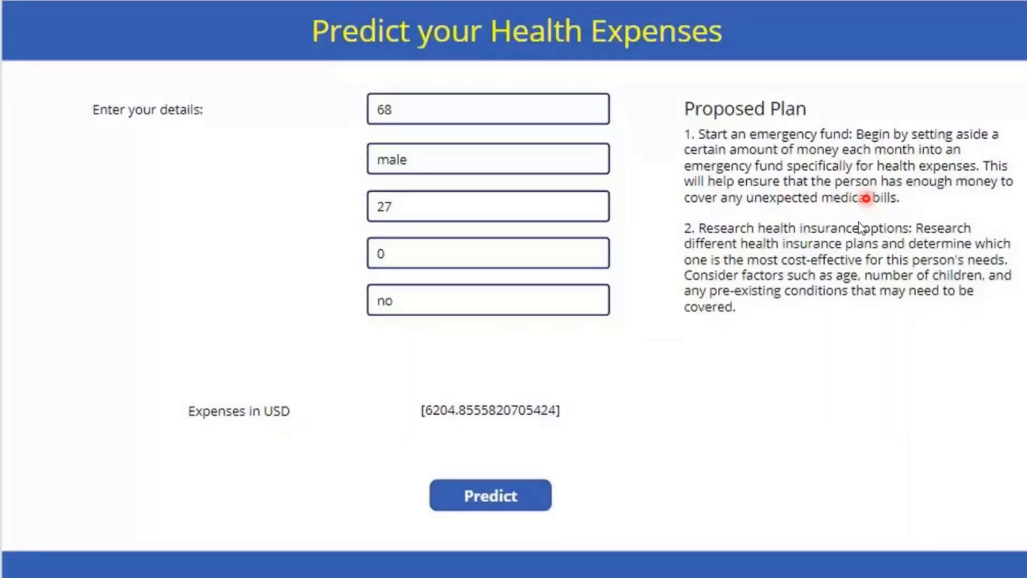
pyautogui.moveTo(756, 247)
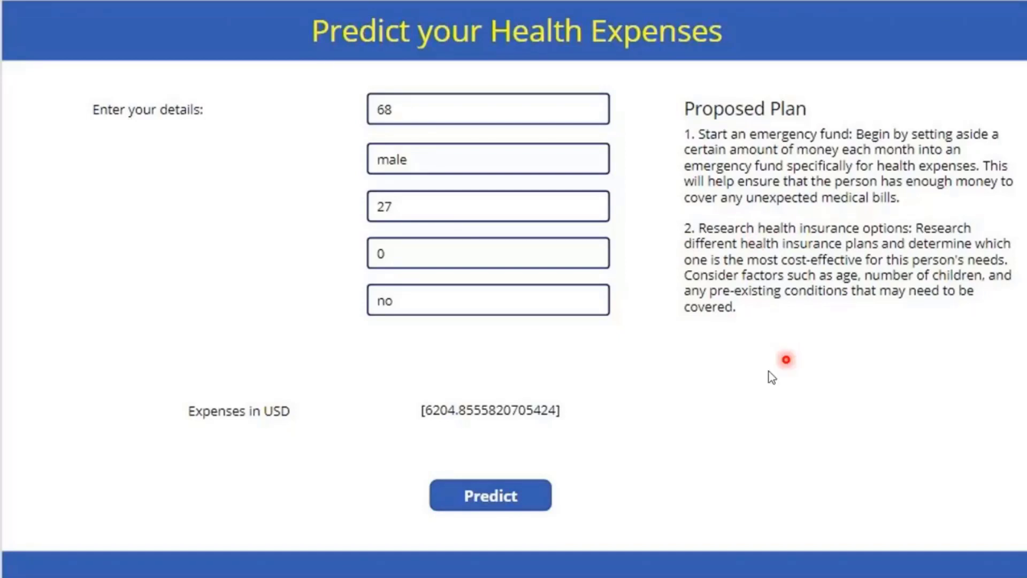
pyautogui.moveTo(638, 193)
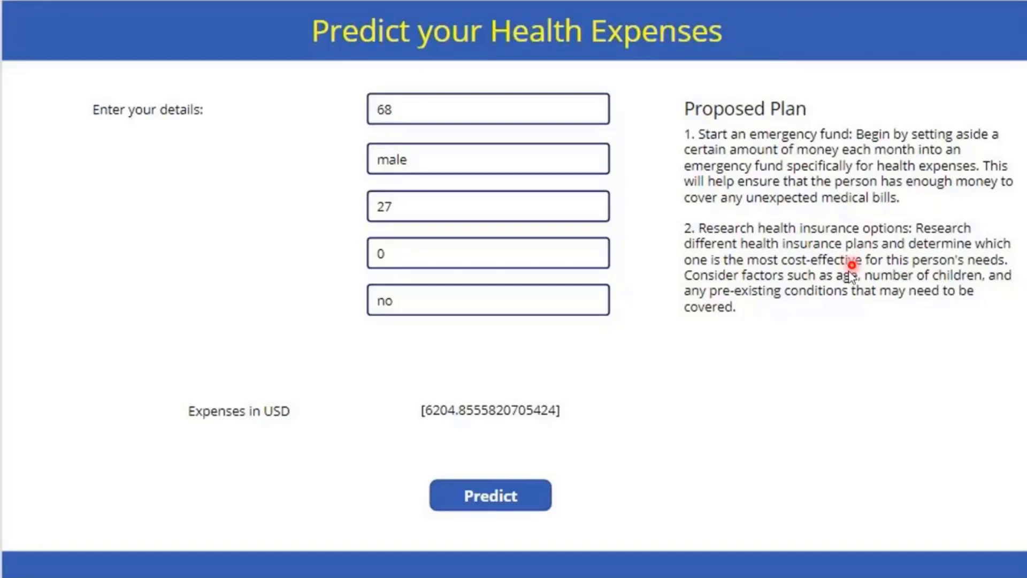
pyautogui.moveTo(797, 359)
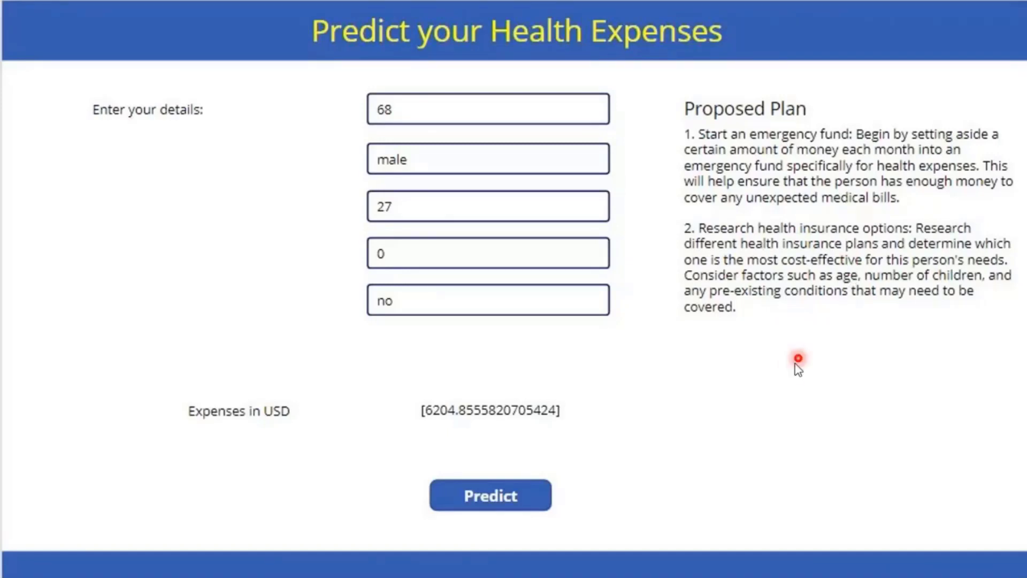
pyautogui.moveTo(792, 371)
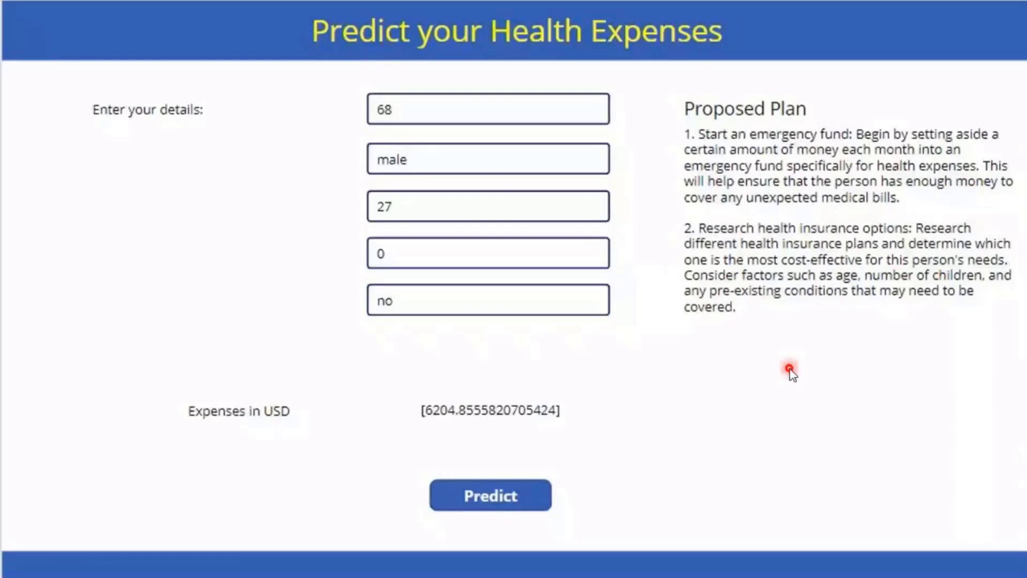
# Step: Advance to the 34-year-old male smoker example predicting about 21,965 USD with a savings plan
pyautogui.click(489, 494)
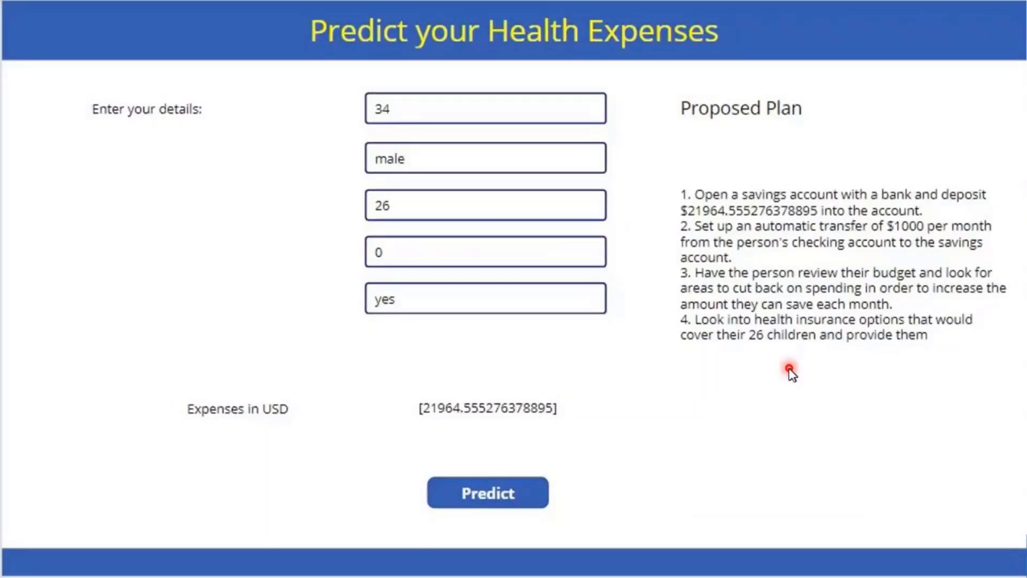
pyautogui.moveTo(459, 339)
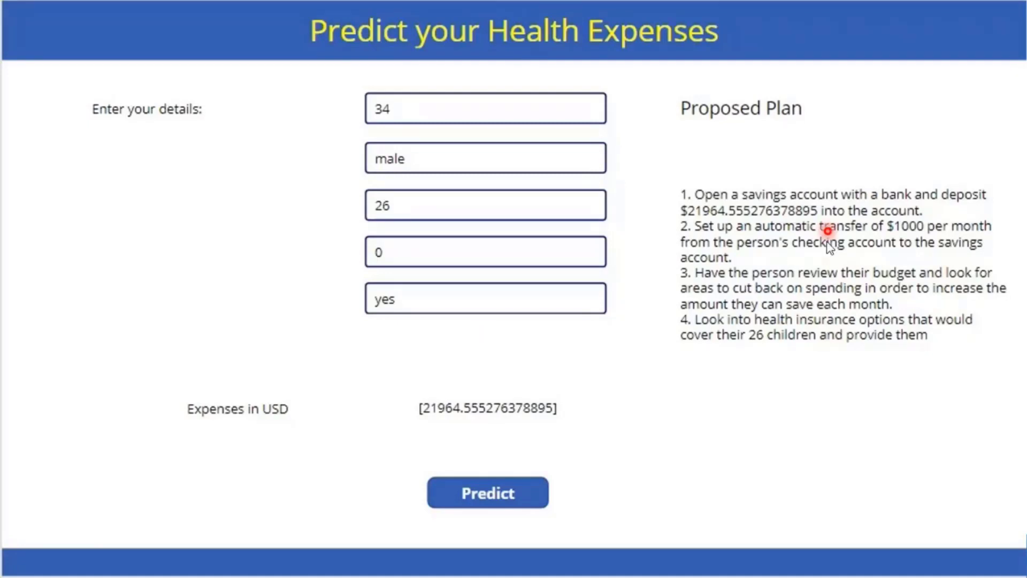
pyautogui.moveTo(975, 232)
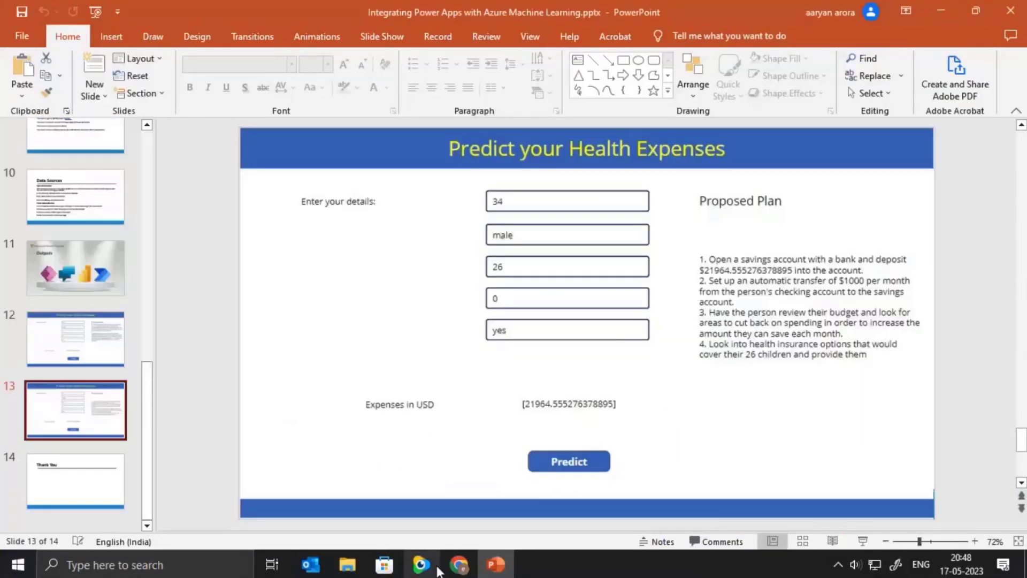
# Step: Show the Predict button's full OnSelect formula calling the AutoML flow and OpenAI, with the Data pane visible
pyautogui.click(460, 564)
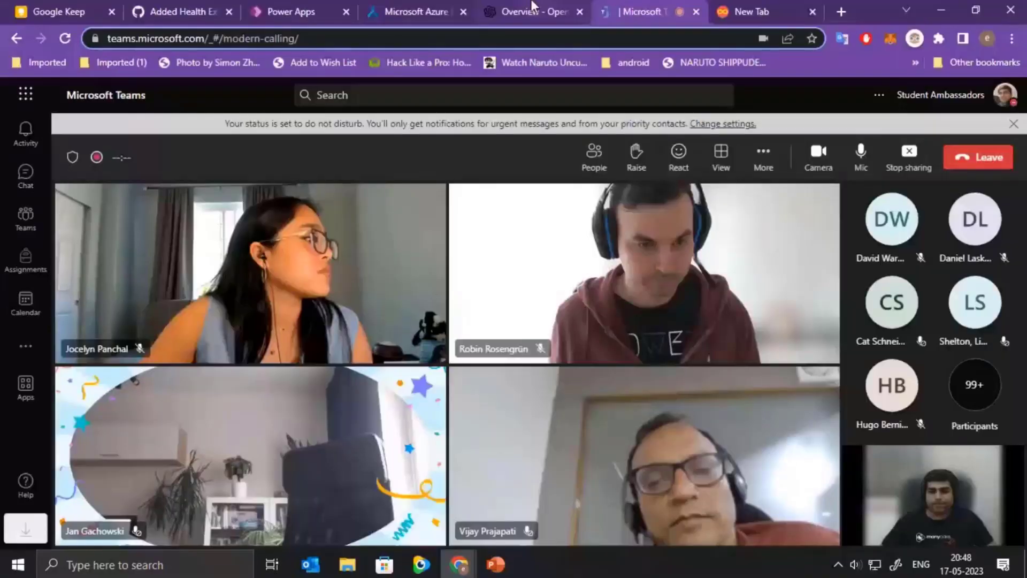
pyautogui.click(293, 12)
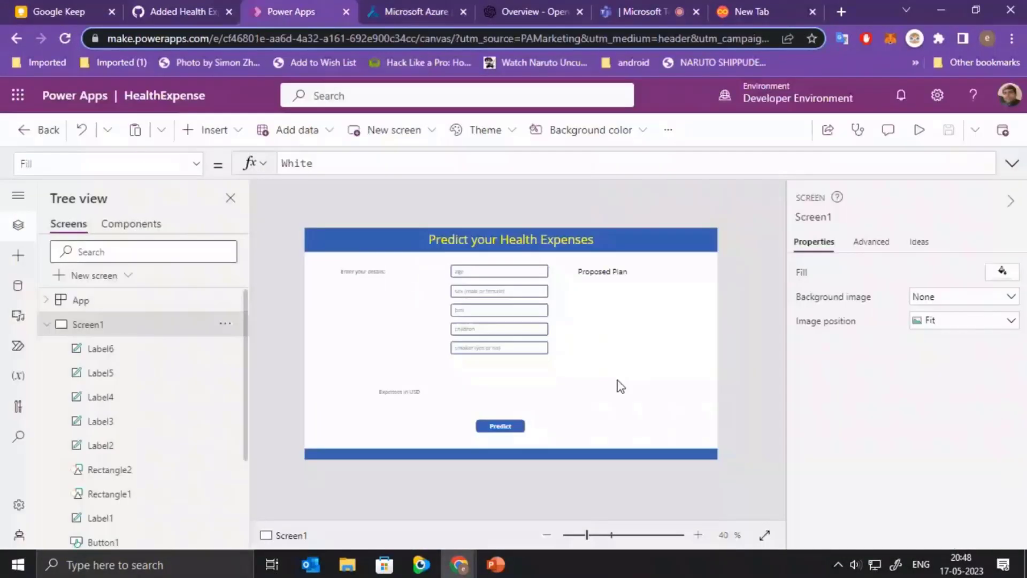
pyautogui.moveTo(408, 262)
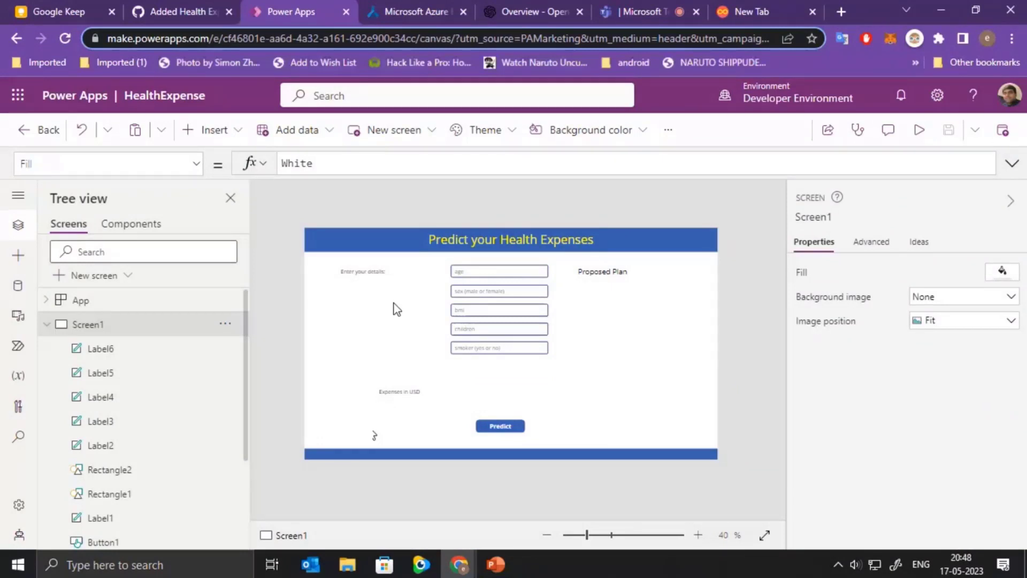
pyautogui.click(499, 270)
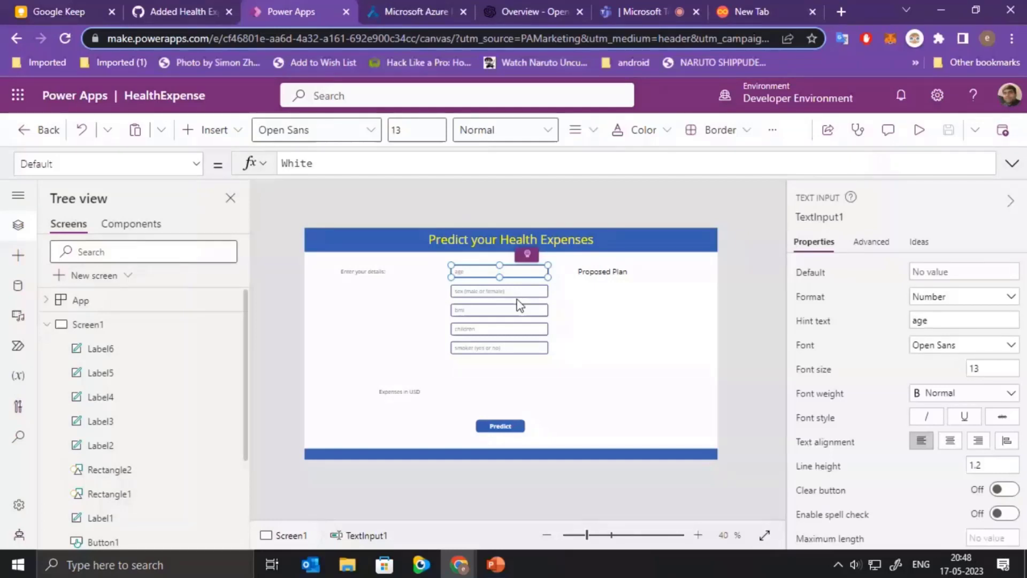
pyautogui.click(500, 426)
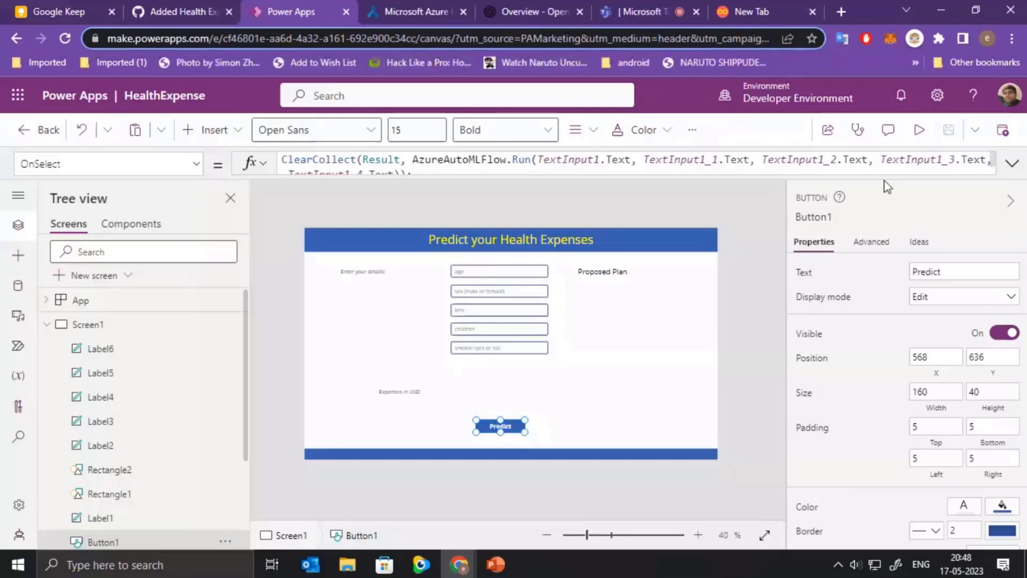
pyautogui.click(1011, 164)
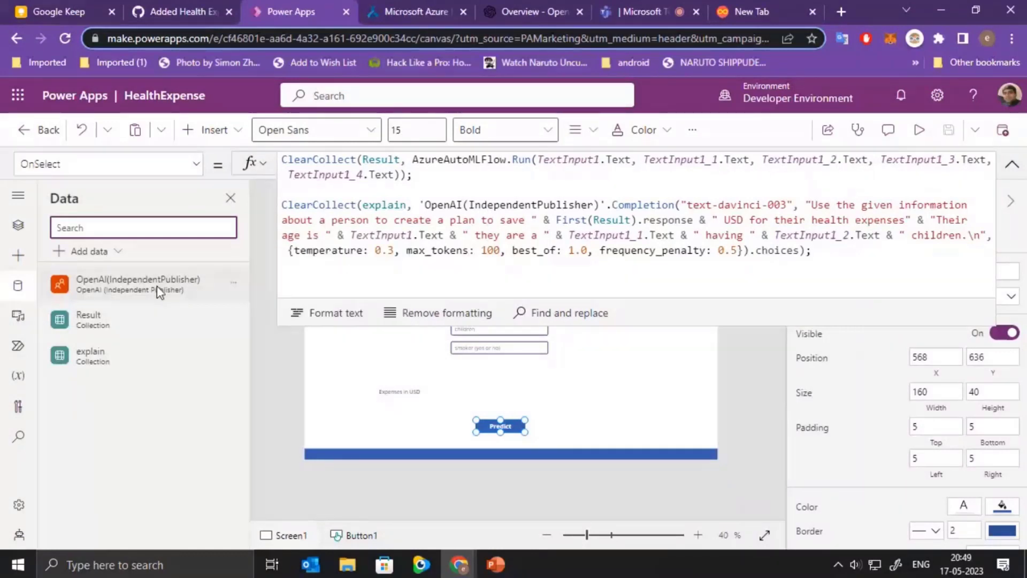
pyautogui.click(19, 346)
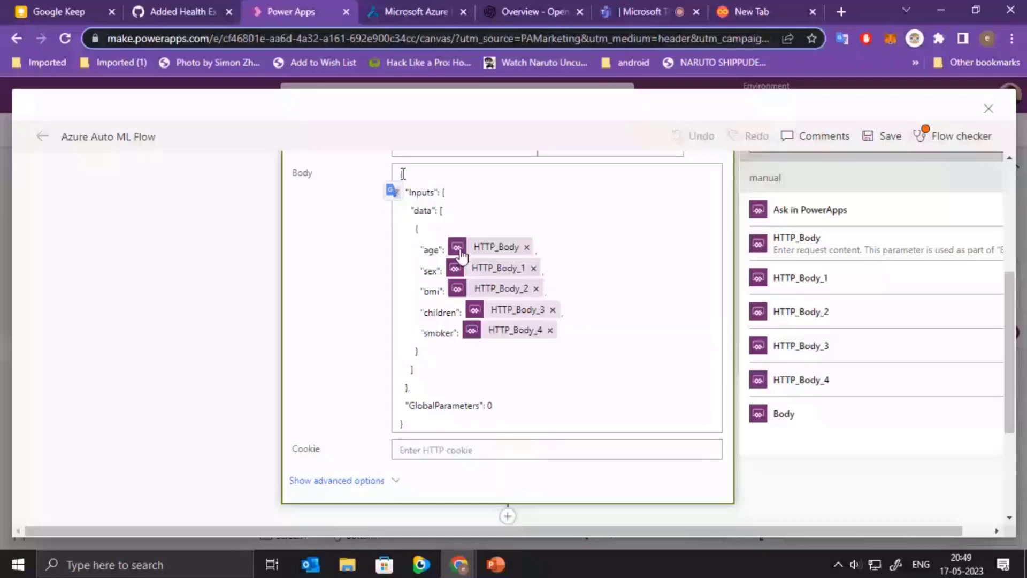
pyautogui.scroll(-3)
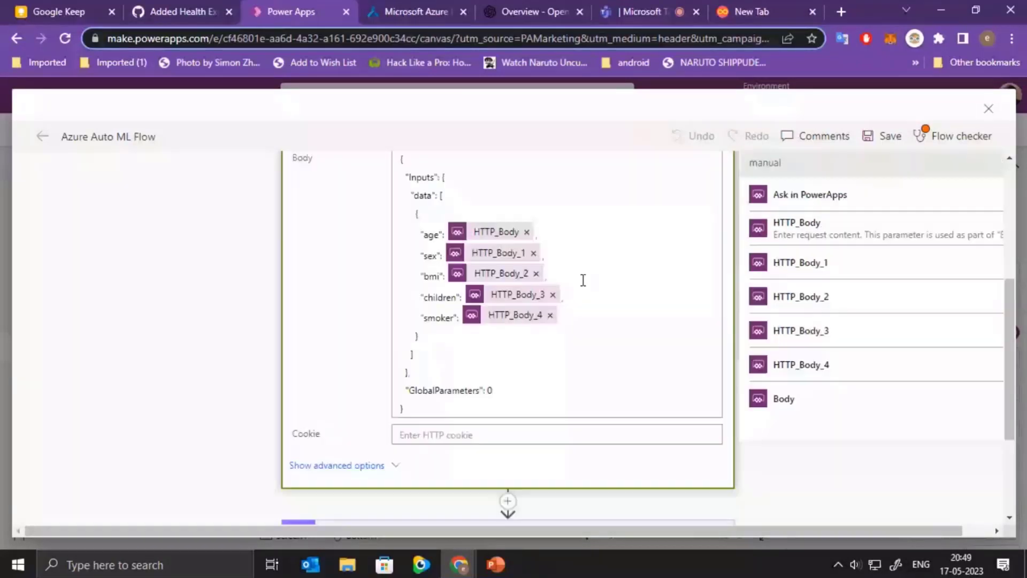
pyautogui.scroll(-3)
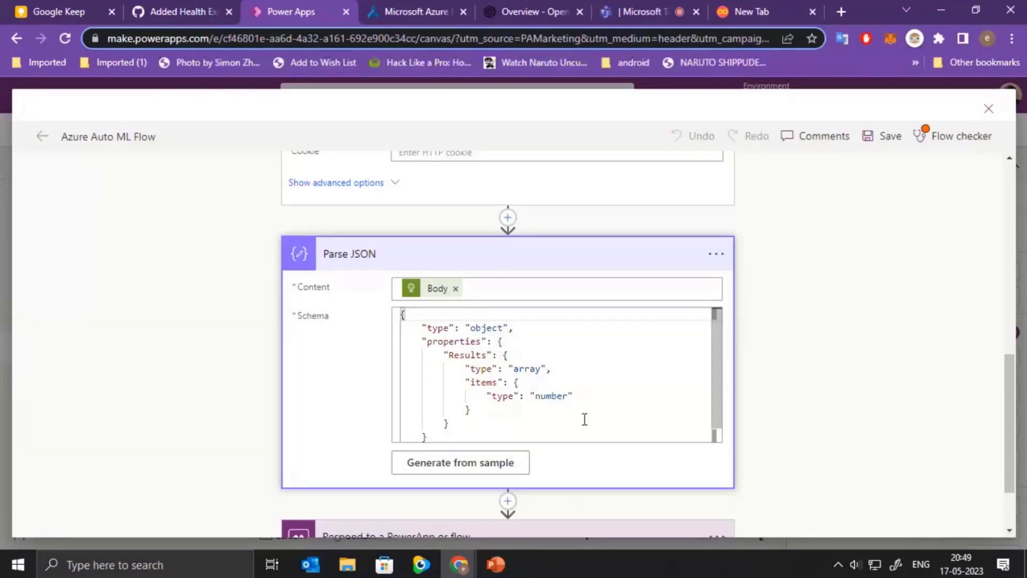
pyautogui.scroll(-3)
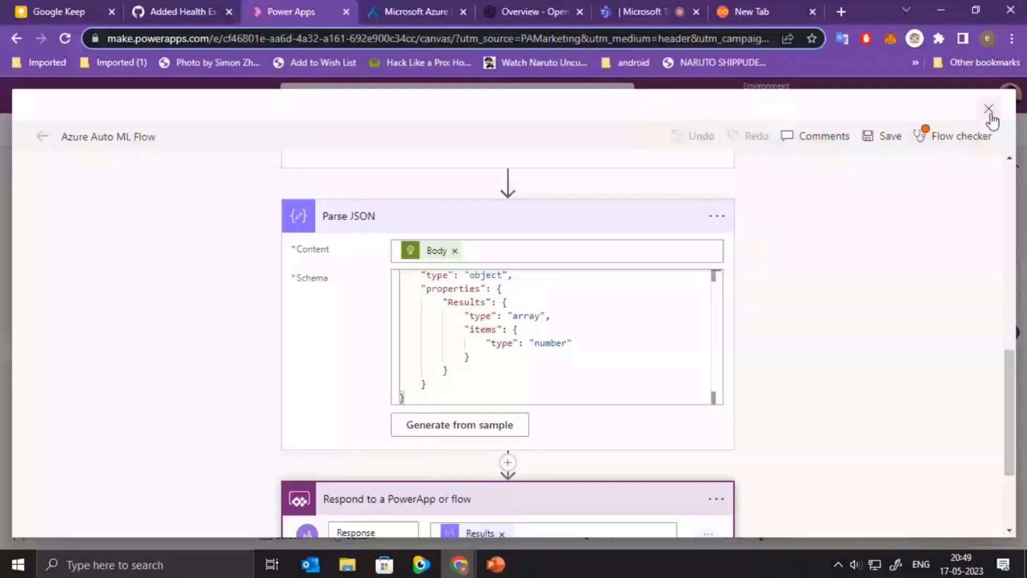
# Step: Close the flow editor and return to the Predict button's formula in the app
pyautogui.click(987, 108)
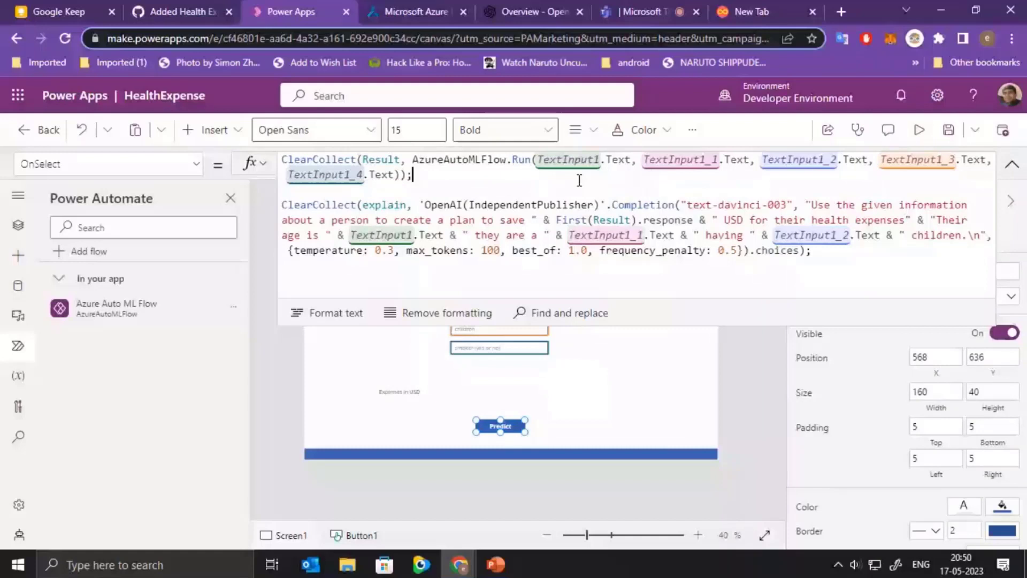
pyautogui.moveTo(889, 265)
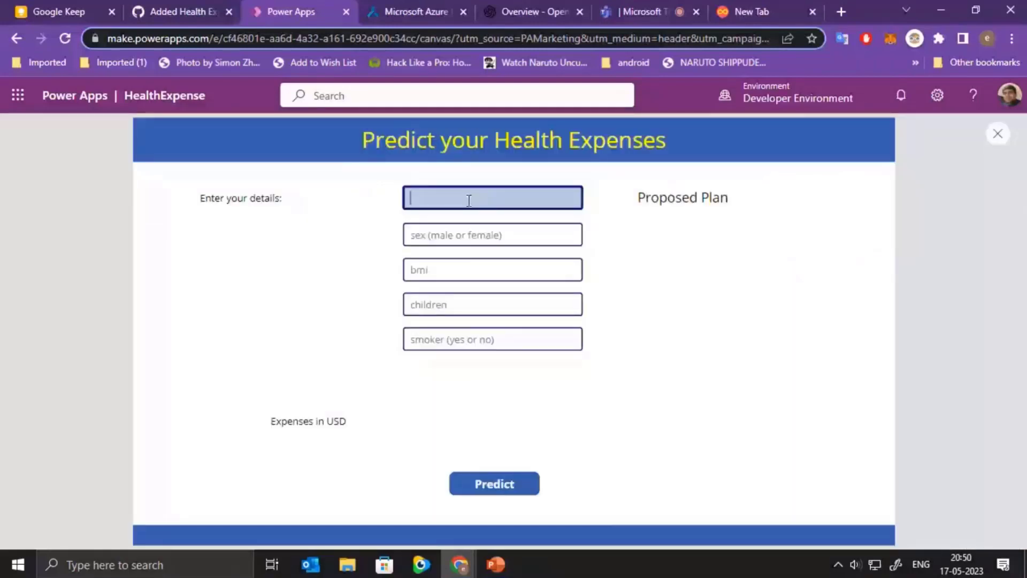
# Step: Run a live prediction for 50, male, 31, 1, no, getting about 9,797.56 USD, then dismiss the tip dialog
pyautogui.write('50')
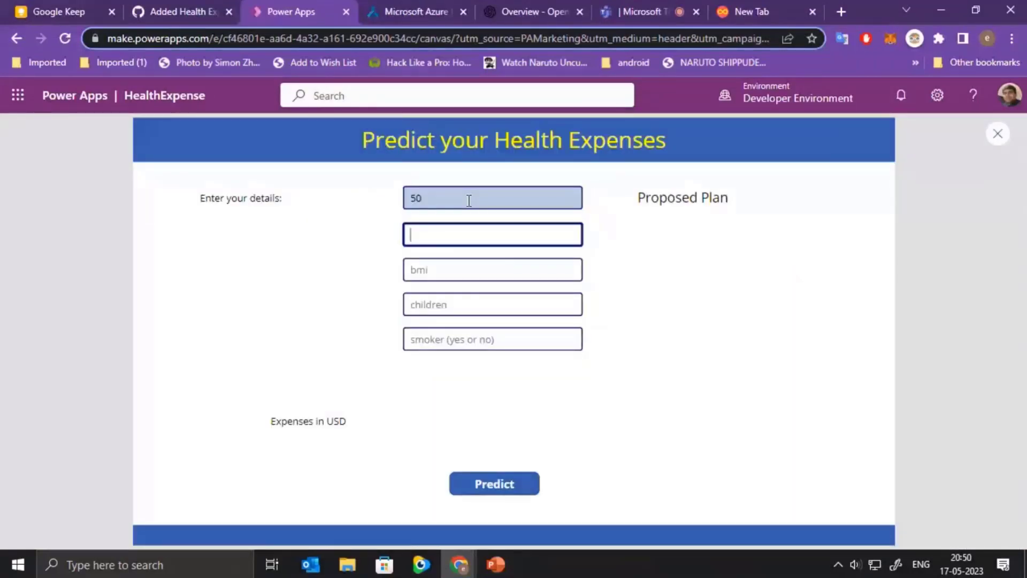
pyautogui.write('male')
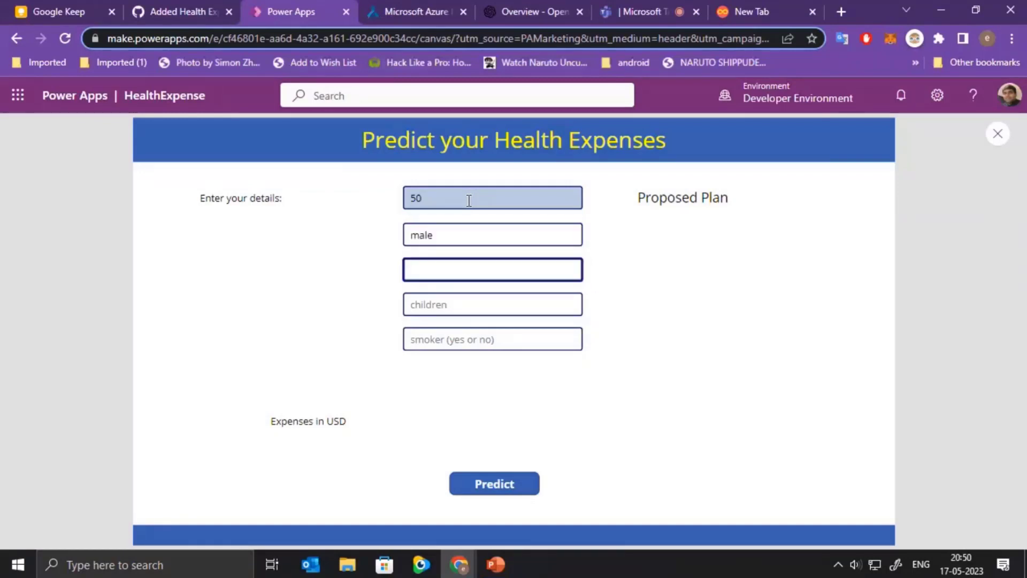
pyautogui.write('3')
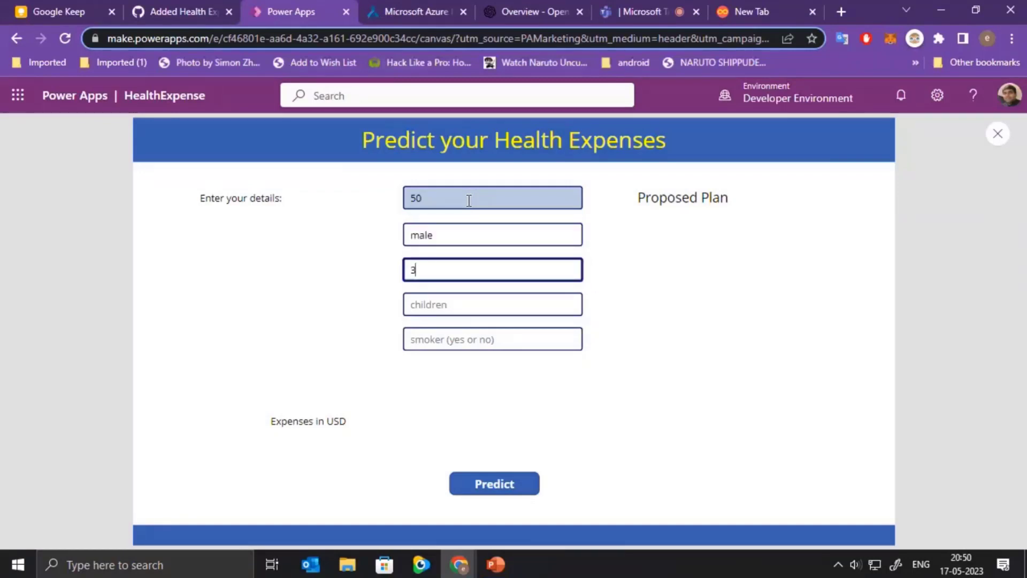
pyautogui.write('1')
pyautogui.click(492, 339)
pyautogui.write('no')
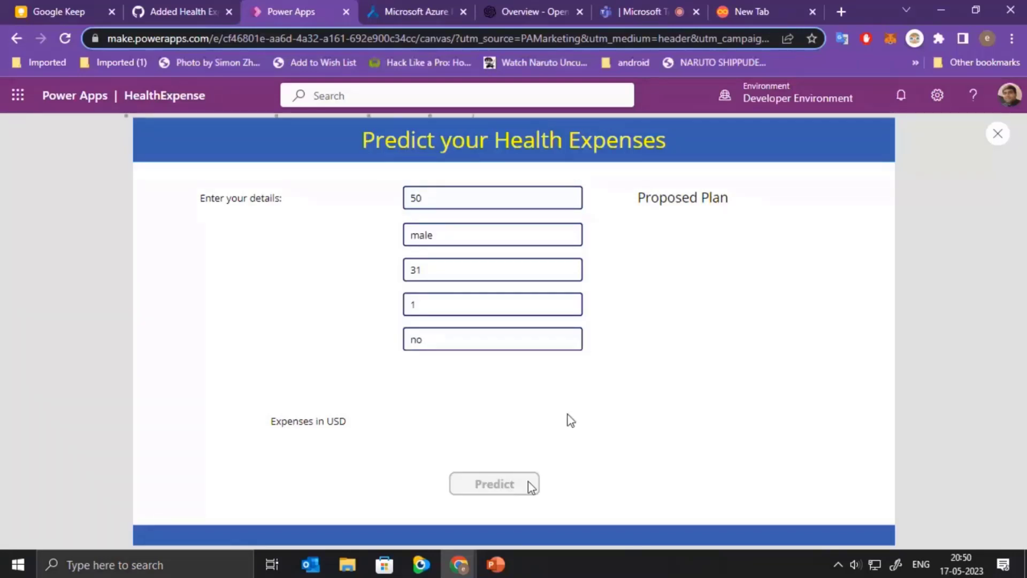
pyautogui.click(495, 483)
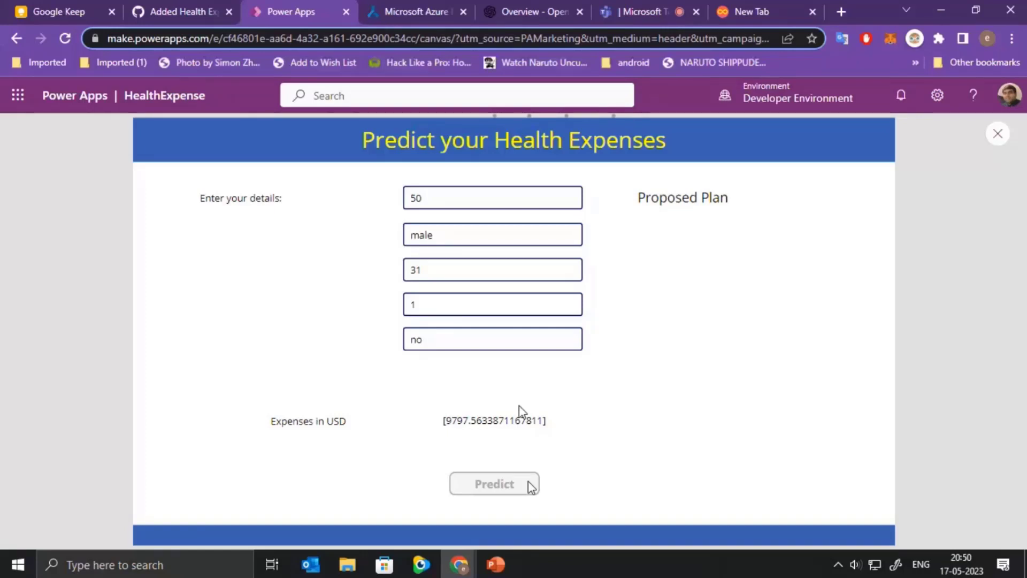
pyautogui.click(495, 484)
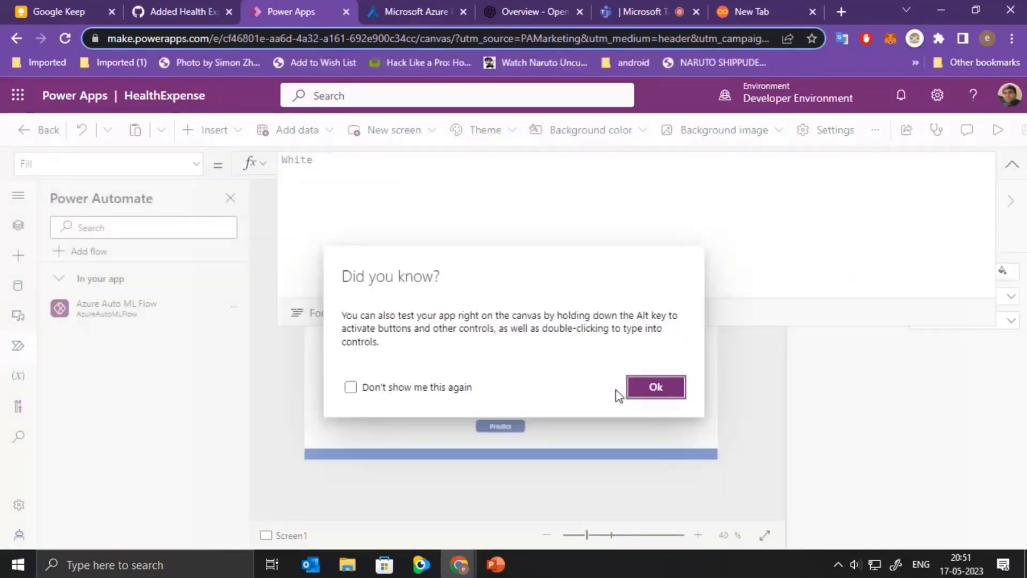
pyautogui.click(655, 386)
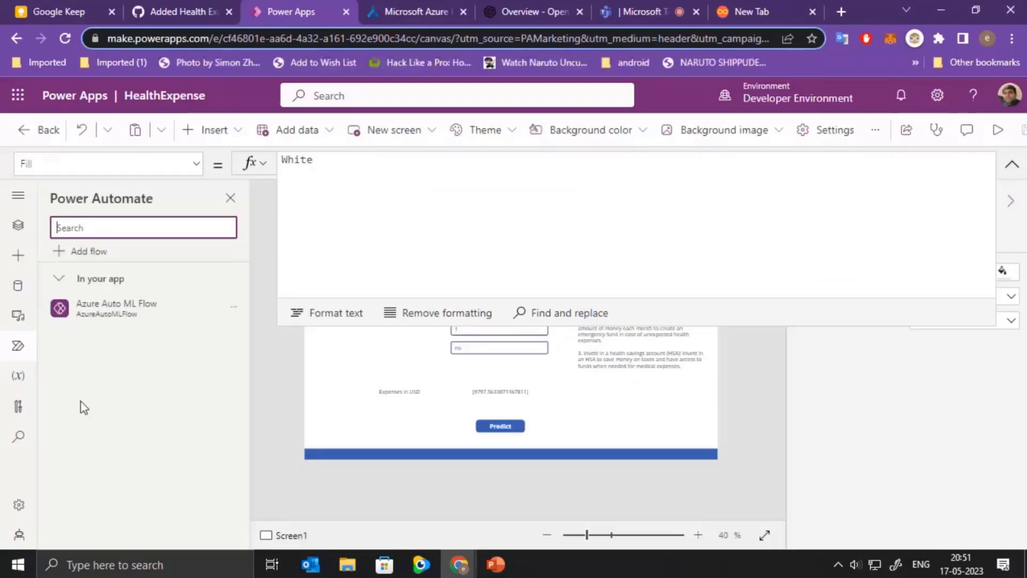
pyautogui.moveTo(416, 12)
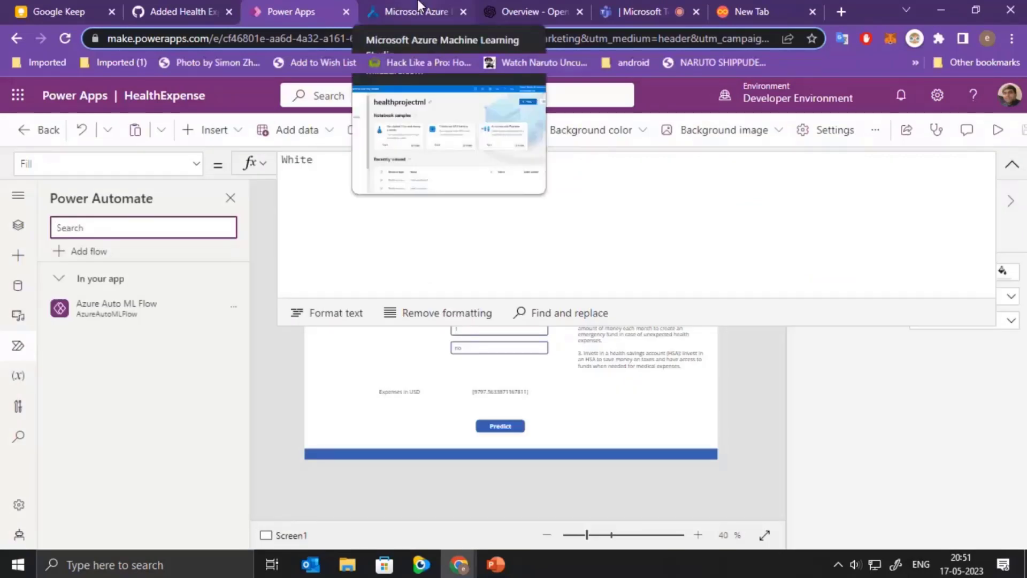
# Step: Show the sleepy_train Automated ML job, then list the healthexpensev2 and health-expense real-time endpoints
pyautogui.click(414, 12)
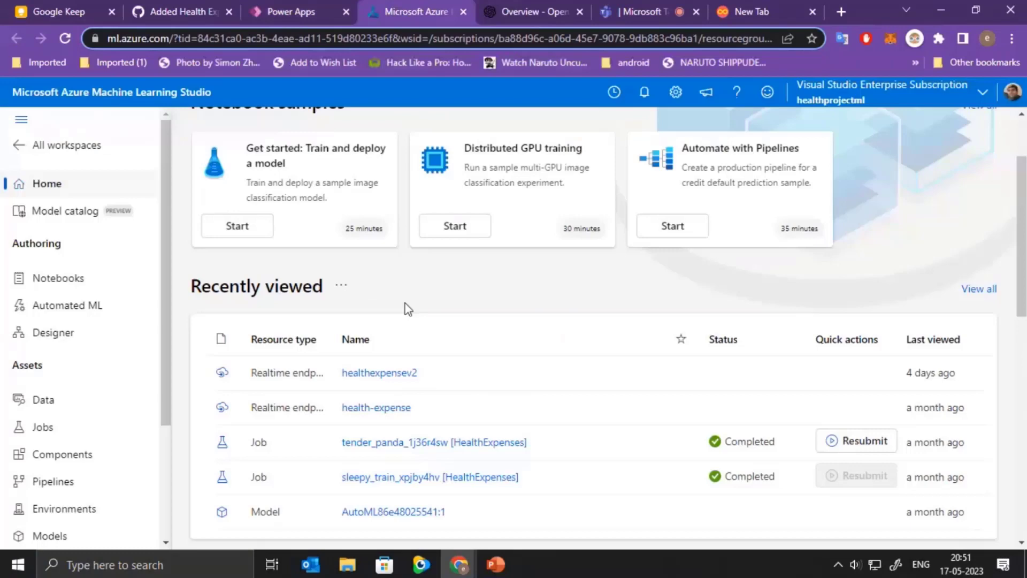
pyautogui.scroll(-3)
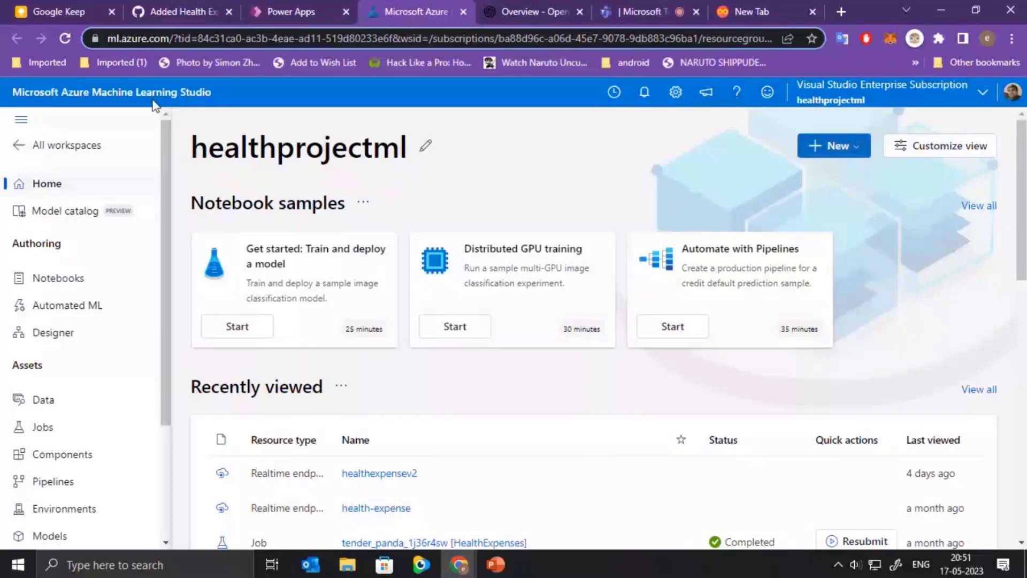
pyautogui.click(66, 305)
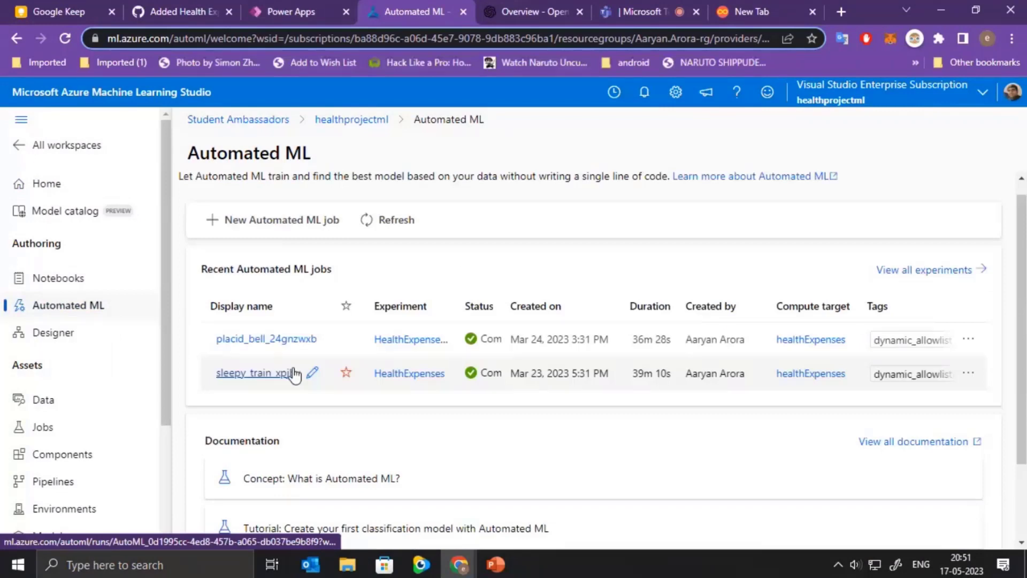
pyautogui.click(254, 372)
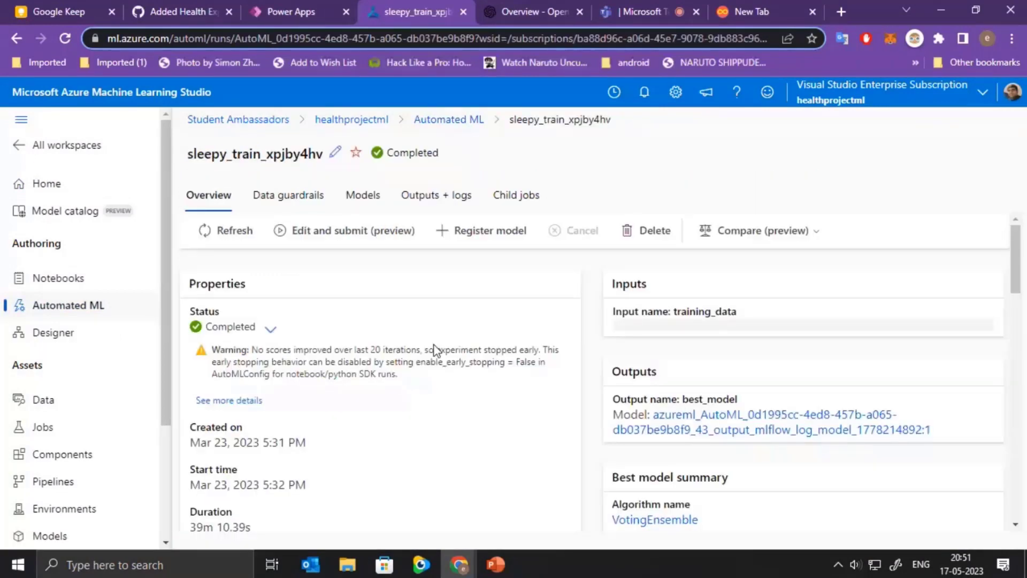
pyautogui.scroll(-3)
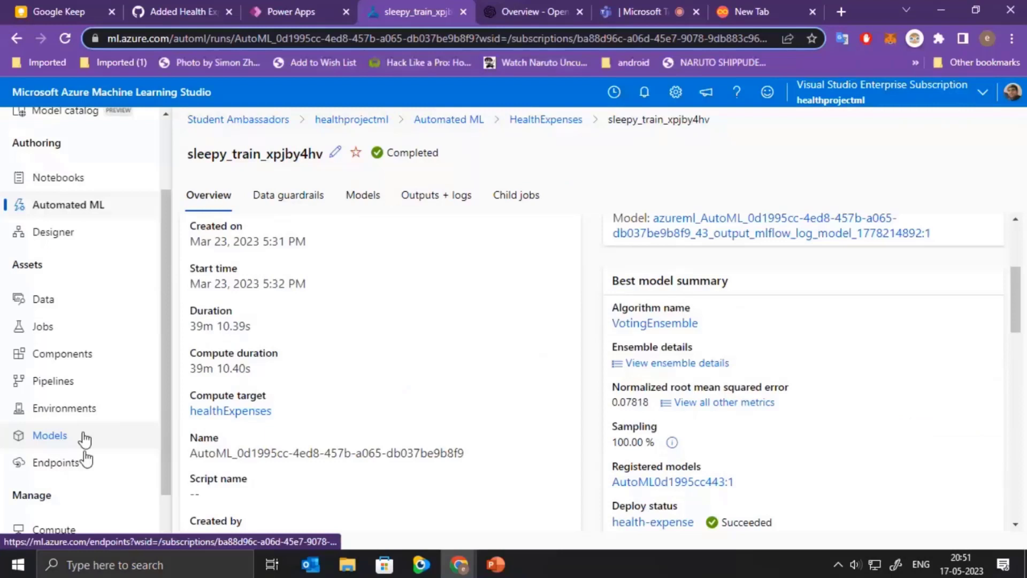
pyautogui.click(56, 462)
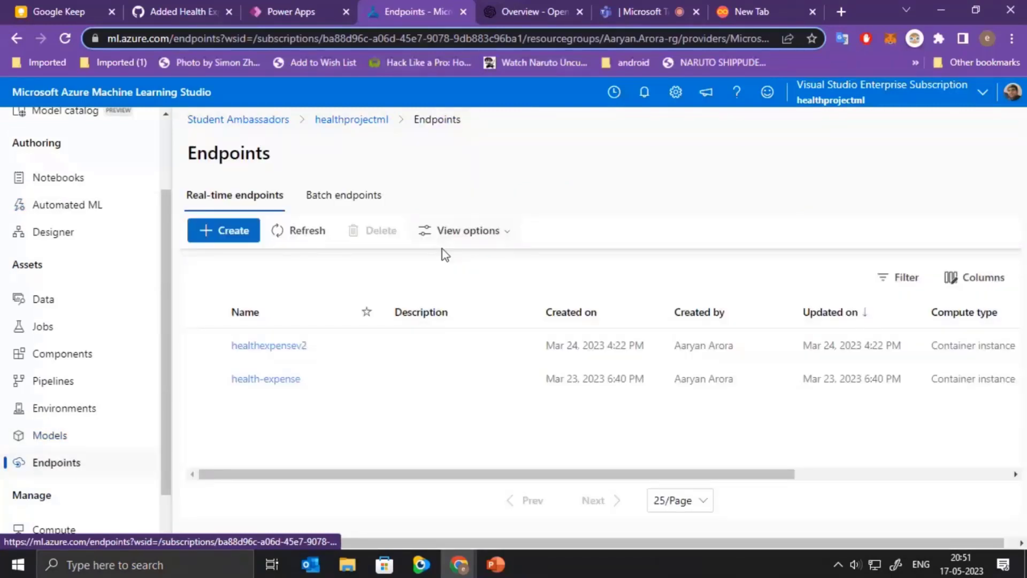
pyautogui.moveTo(548, 162)
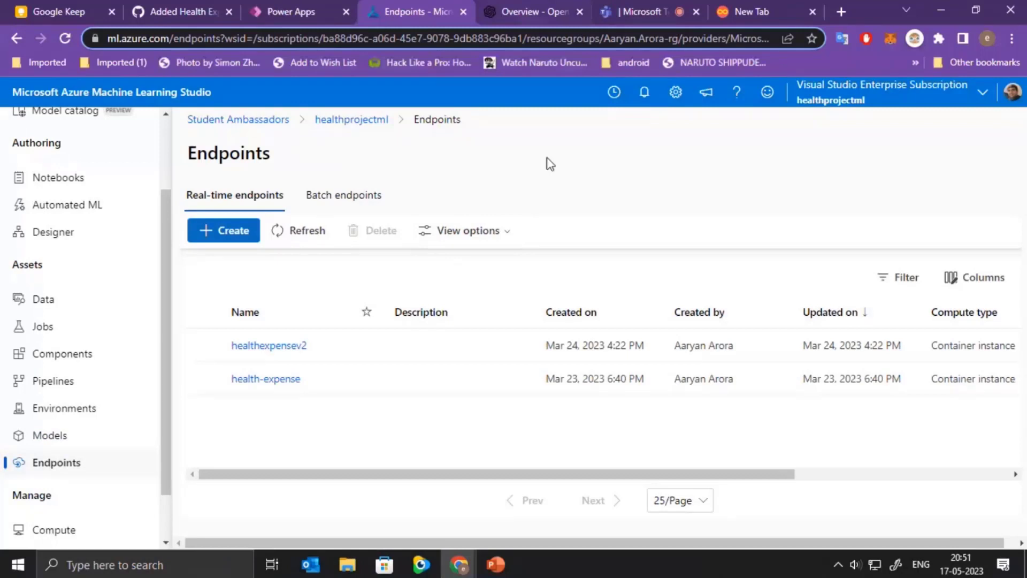
# Step: Bring up the OpenAI platform's welcome overview page in the browser
pyautogui.click(531, 12)
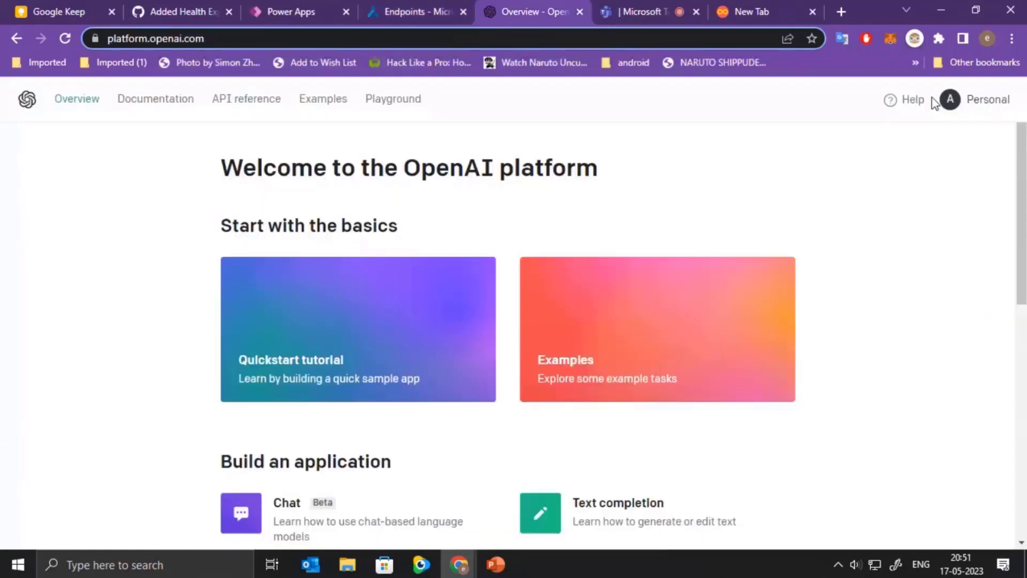
pyautogui.moveTo(1018, 403)
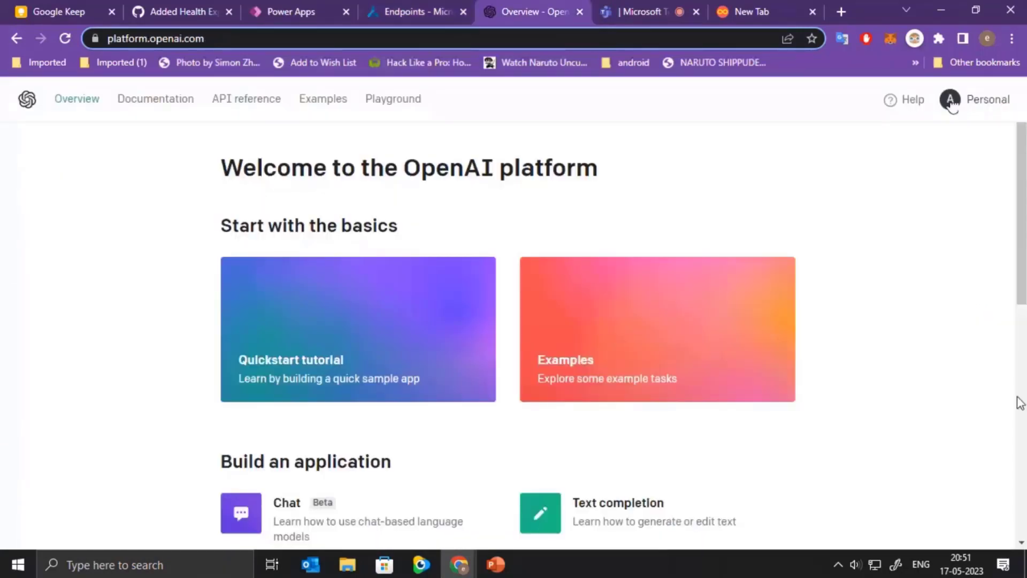